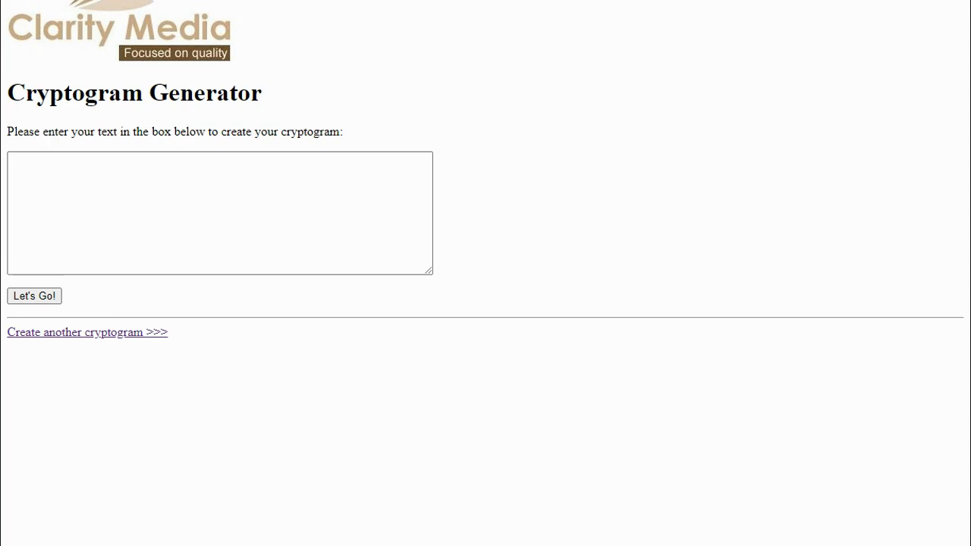
- Enter the sentence on which code letter represents each letter, and generate the cryptogram
{"action": "left_click", "coordinate": [219, 213]}
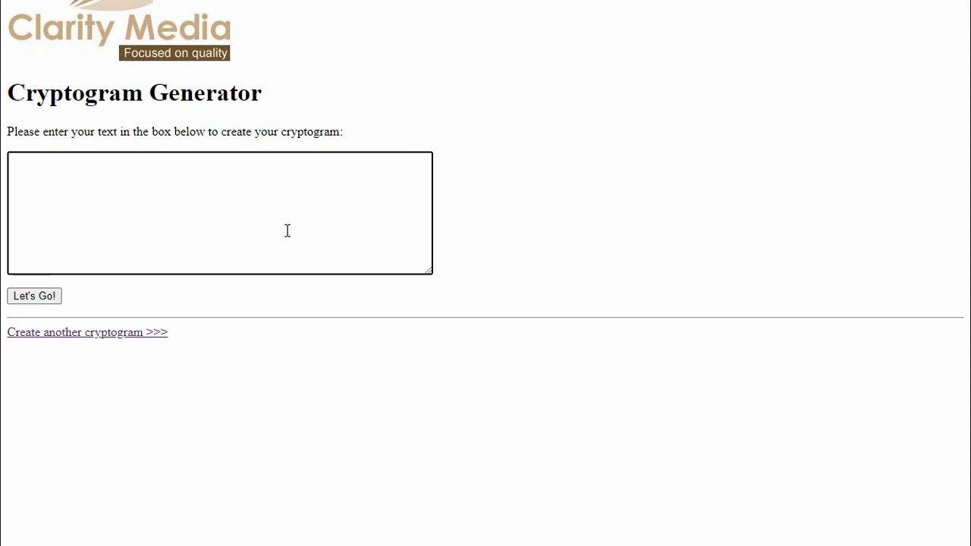
{"action": "type", "text": "This is an example of a c"}
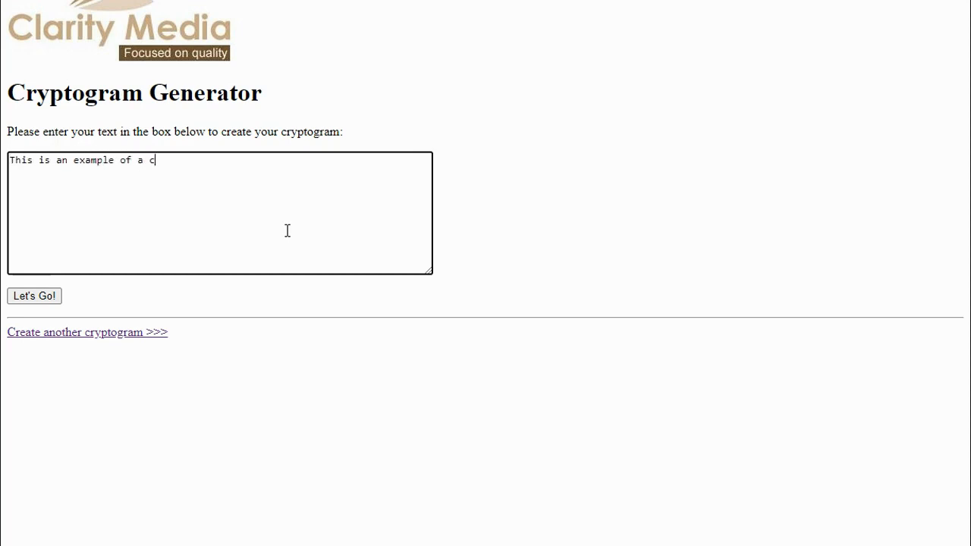
{"action": "type", "text": "ryptogram puzzle. Can you solve it by working out which"}
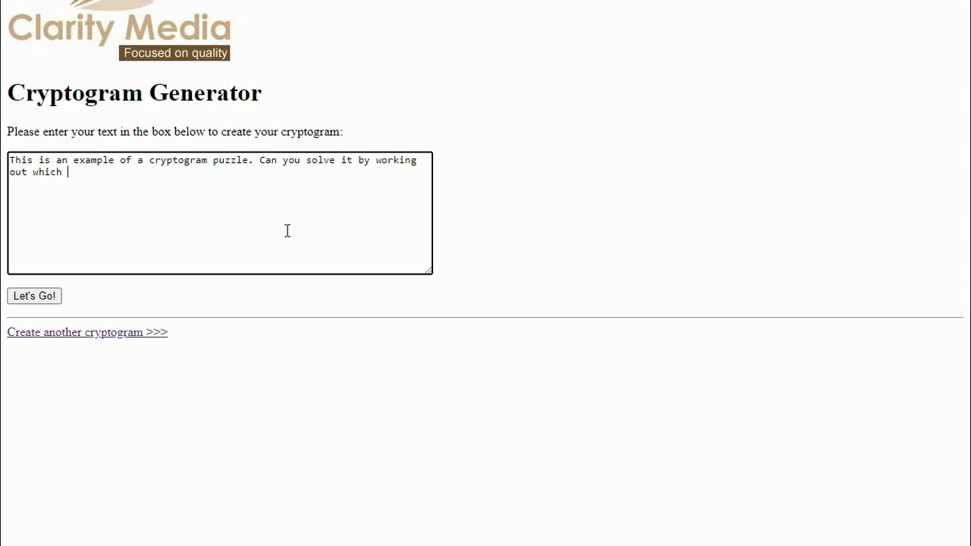
{"action": "type", "text": "letter in the code is"}
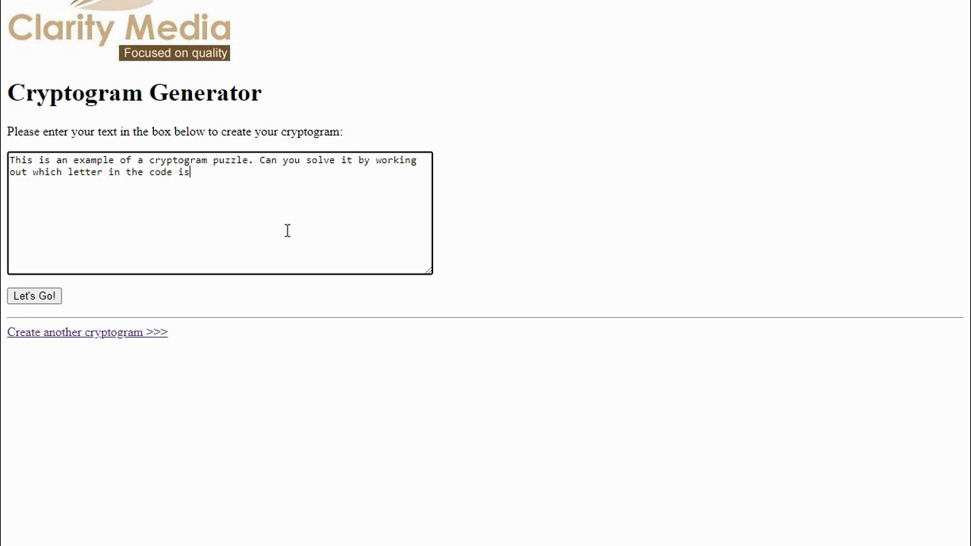
{"action": "type", "text": "presenting"}
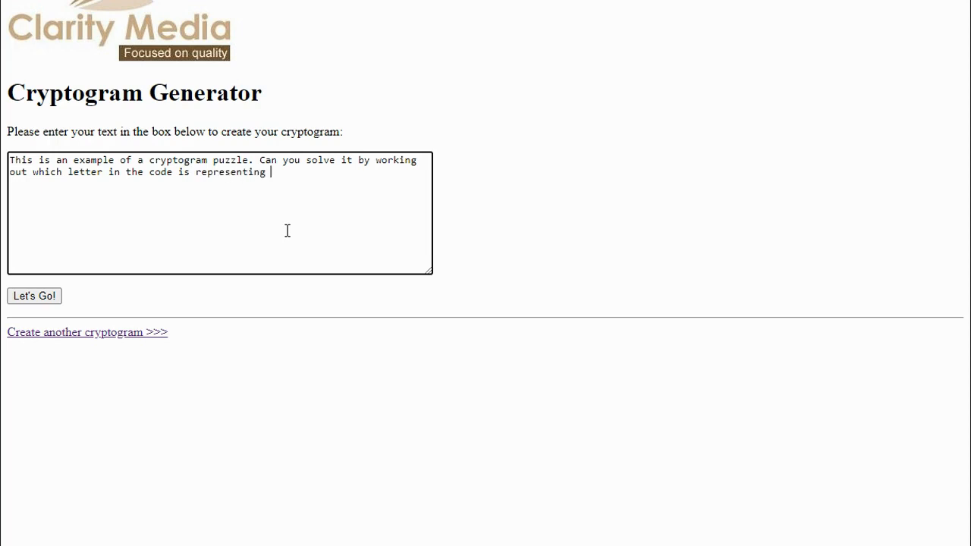
{"action": "type", "text": "each letter in the te"}
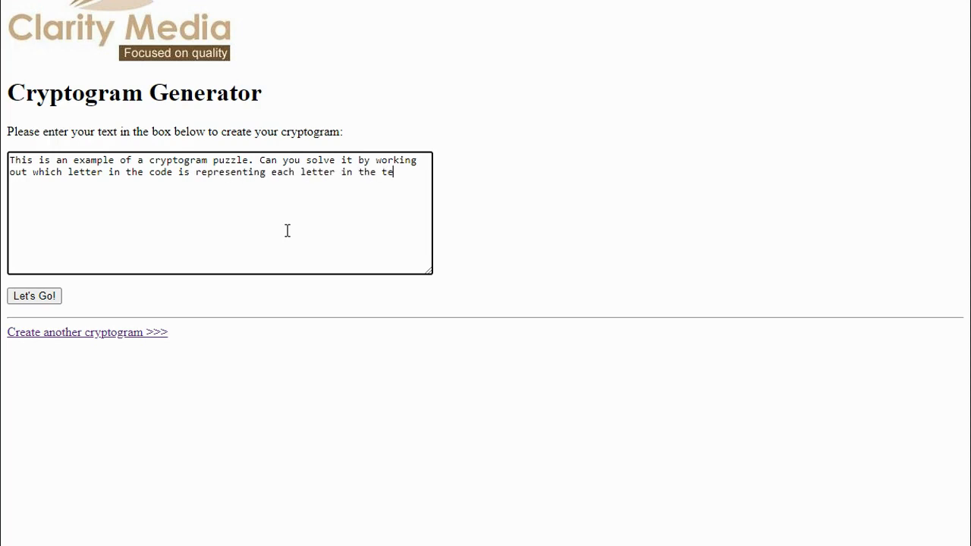
{"action": "type", "text": "xt?"}
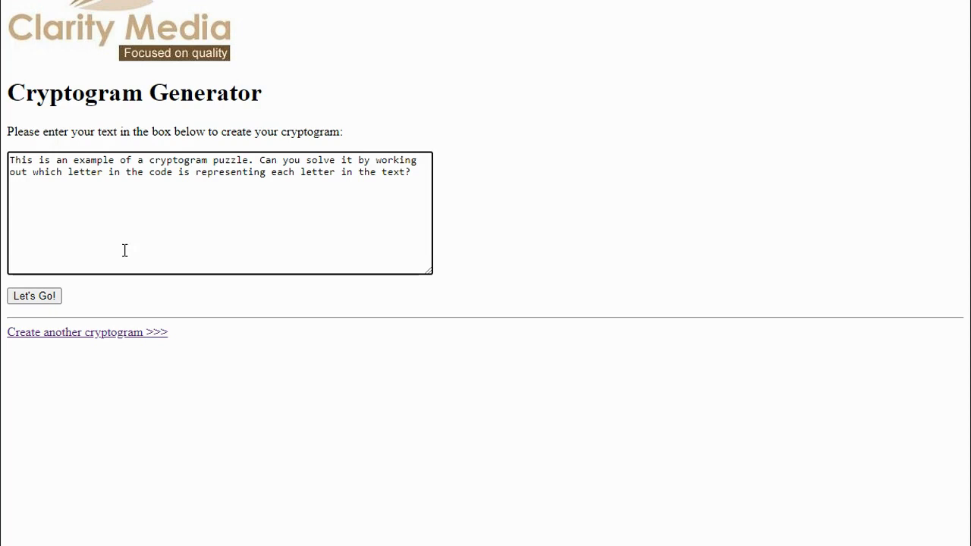
{"action": "left_click", "coordinate": [33, 296]}
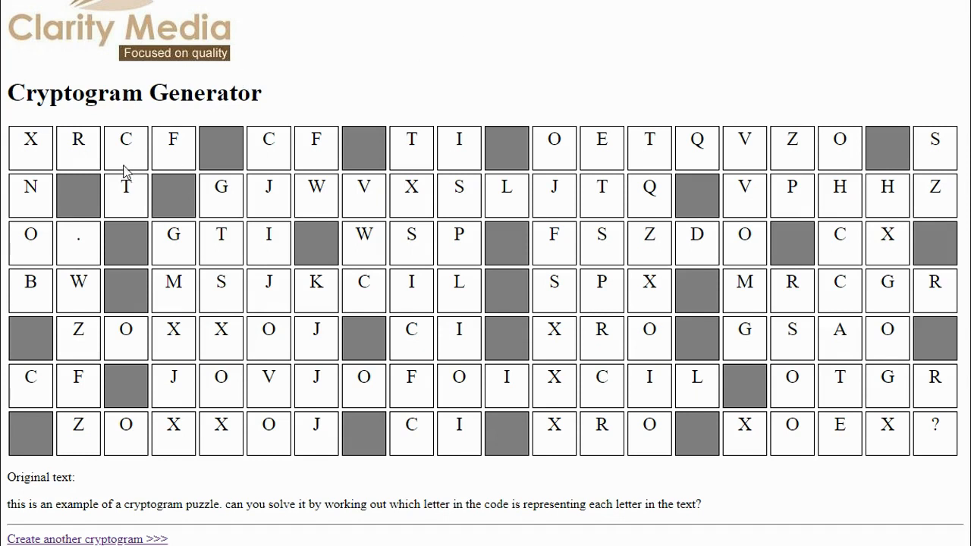
- Highlight coded letter F in the grid's first row, then clear the highlight
{"action": "left_click", "coordinate": [174, 148]}
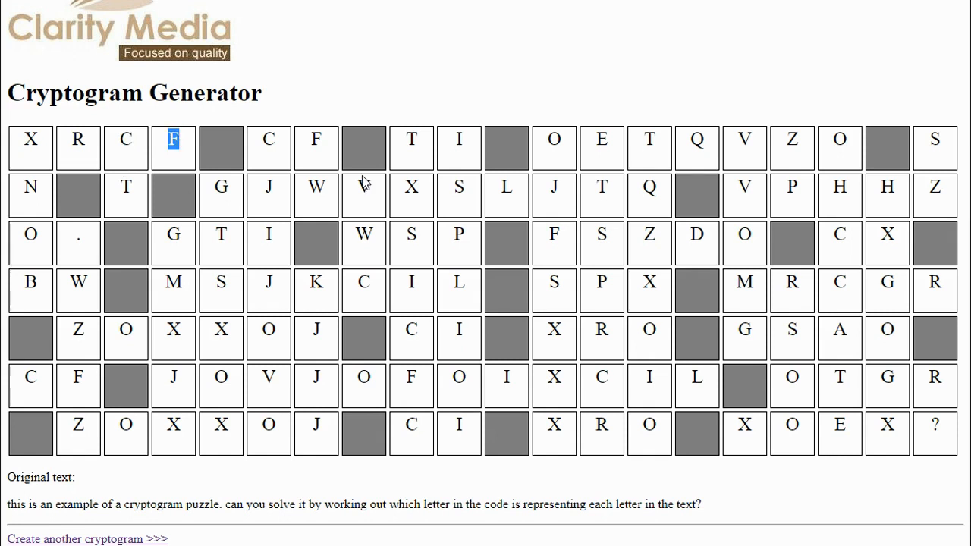
{"action": "left_click", "coordinate": [316, 148]}
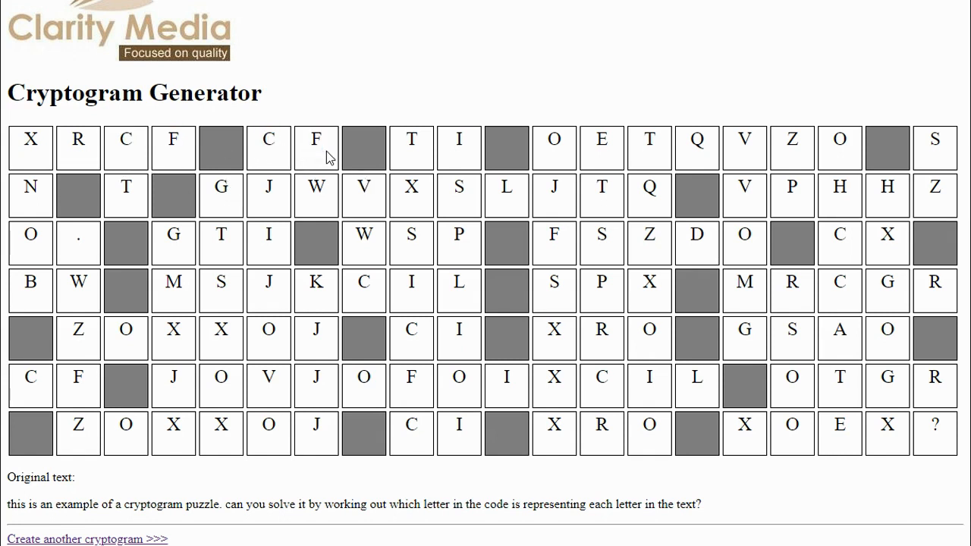
{"action": "mouse_move", "coordinate": [381, 99]}
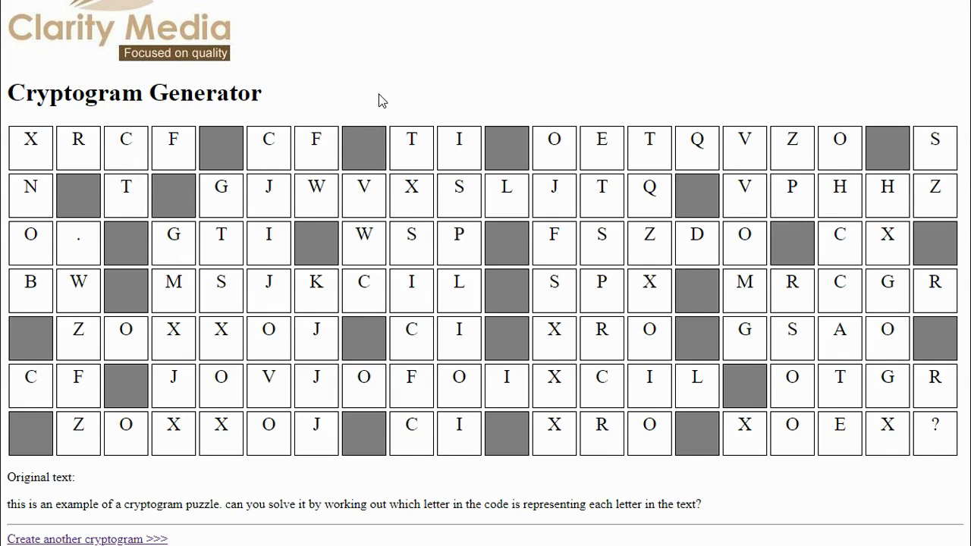